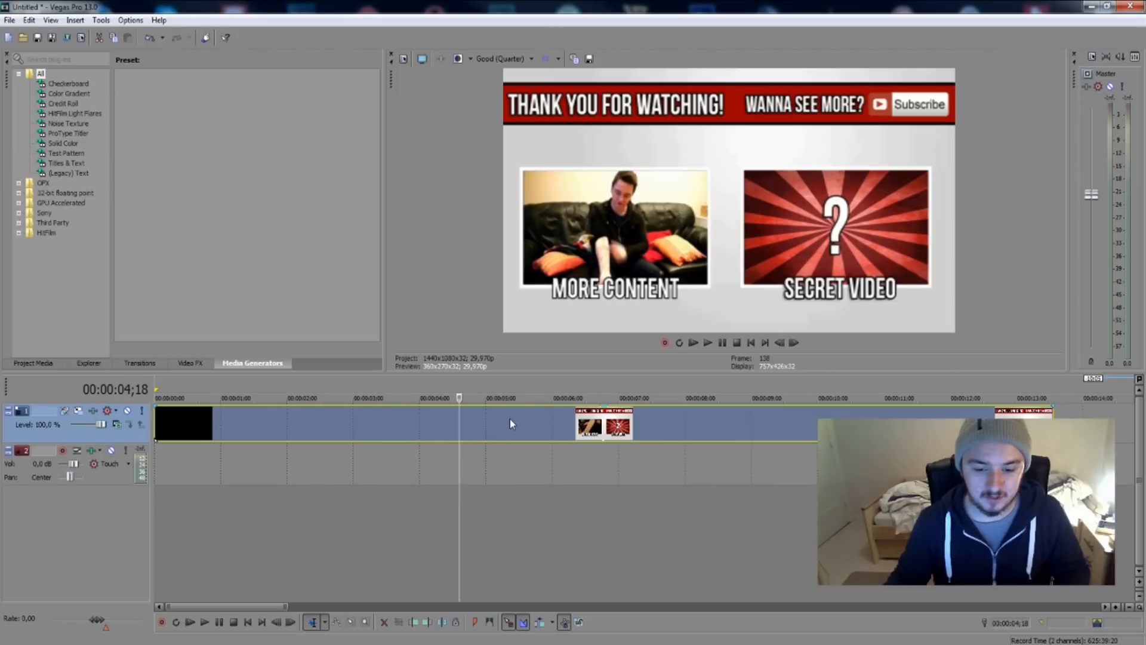
Split the end-screen clip into two events at about 00:00:05:10
{"action": "left_click", "coordinate": [508, 396]}
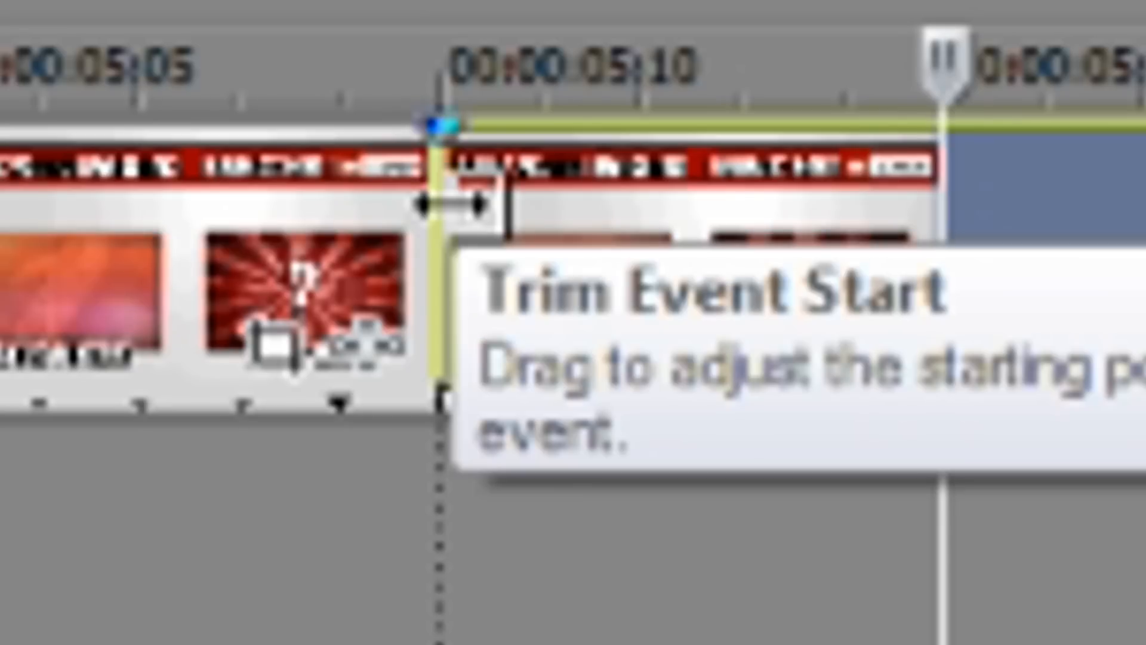
Insert a Velocity envelope on the second end-screen event via its context menu
{"action": "right_click", "coordinate": [599, 427]}
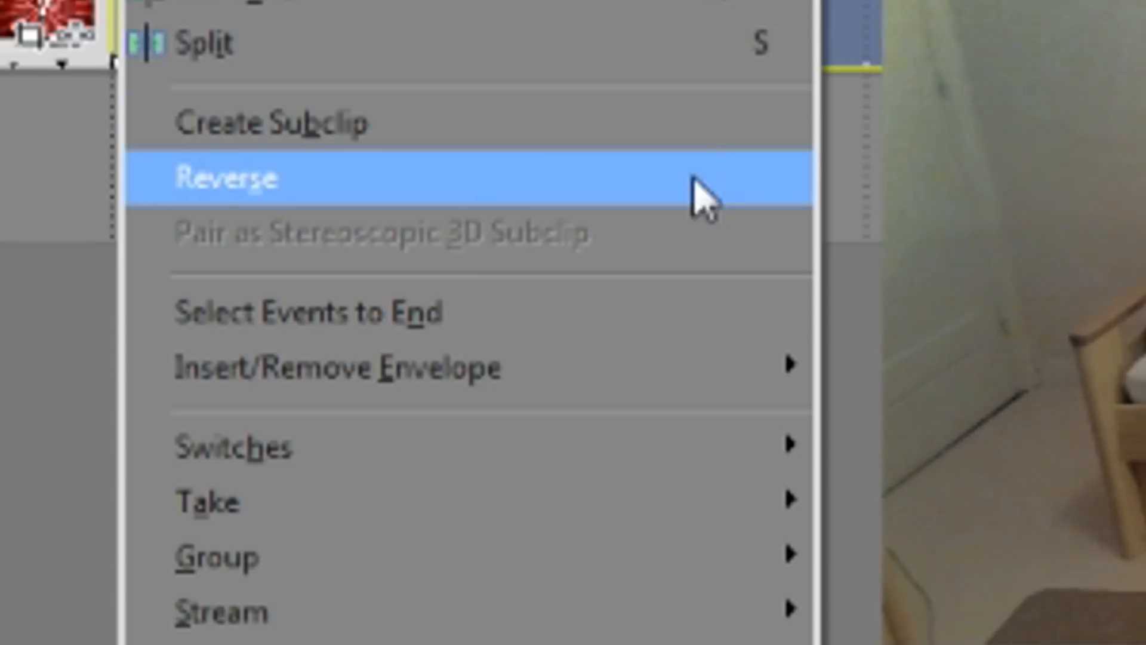
{"action": "left_click", "coordinate": [227, 178]}
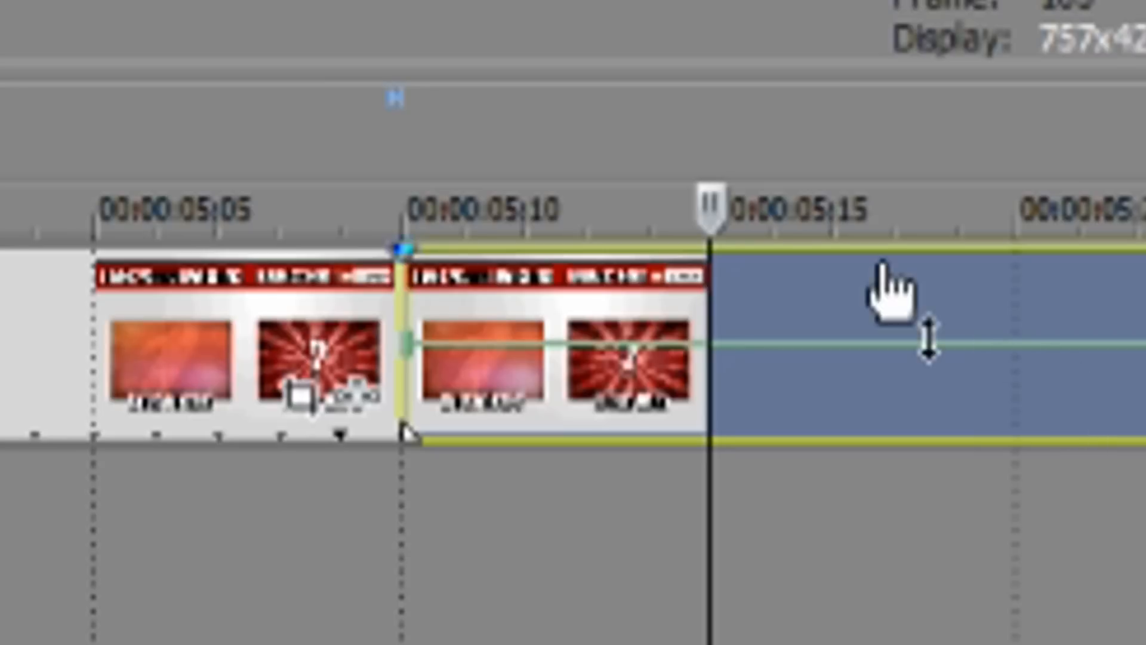